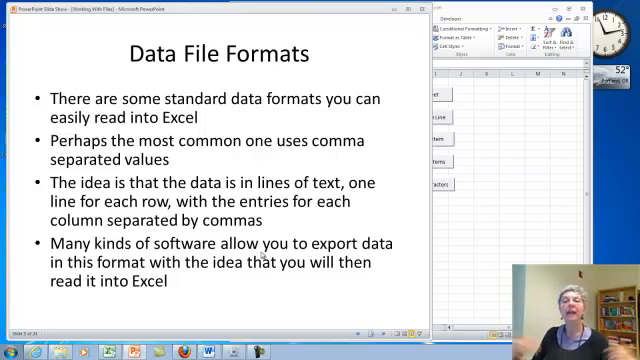
Advance the slide show from 'Data File Formats' to the Input function slide
key(right)
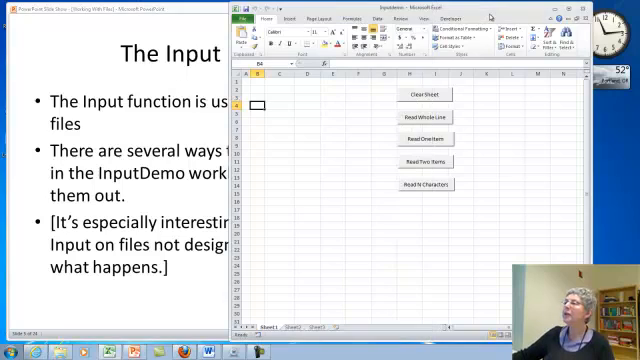
mouse_move(444, 116)
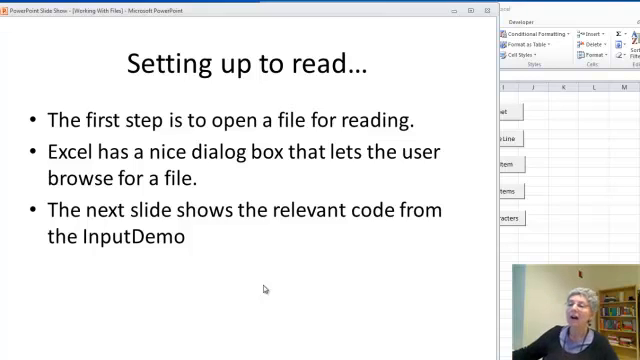
Advance through the open-and-close file code slide to 'Reading a Whole Line'
key(right)
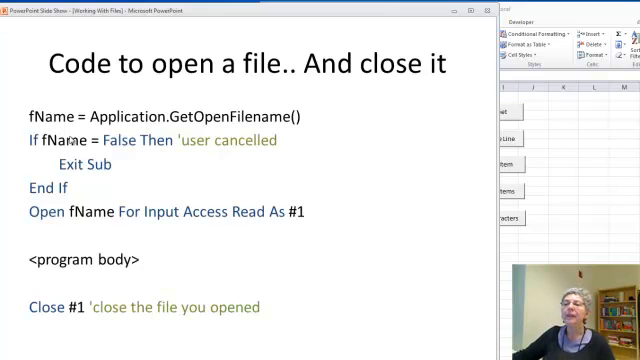
mouse_move(142, 168)
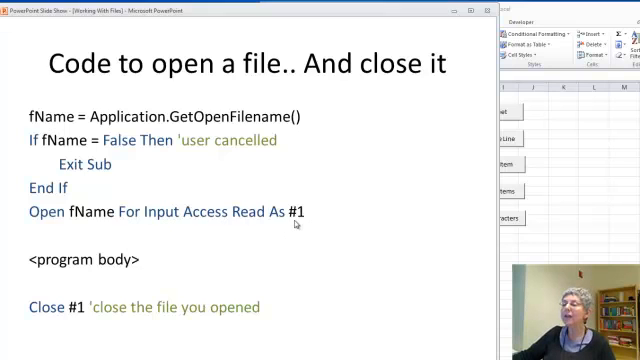
mouse_move(312, 212)
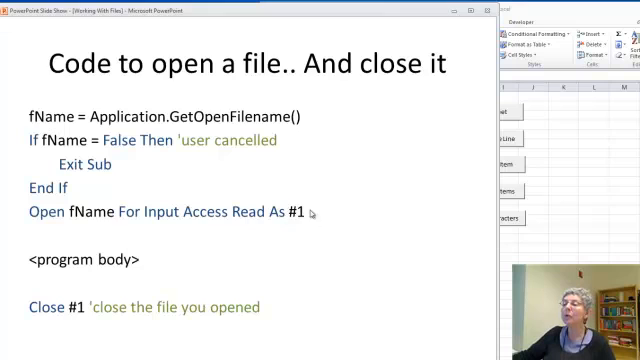
mouse_move(236, 220)
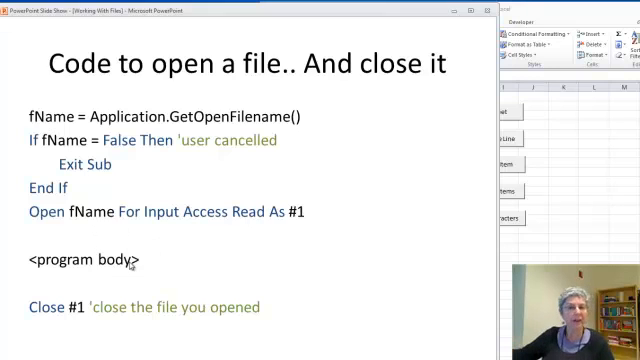
mouse_move(38, 316)
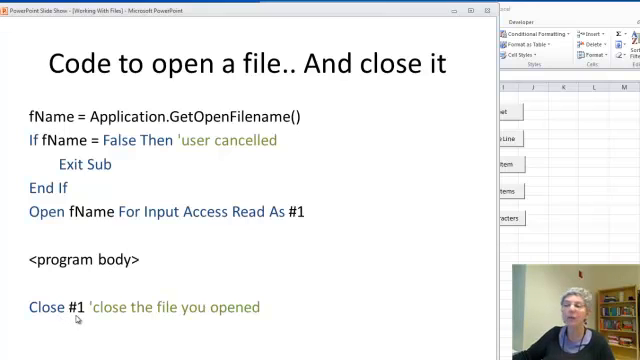
mouse_move(304, 212)
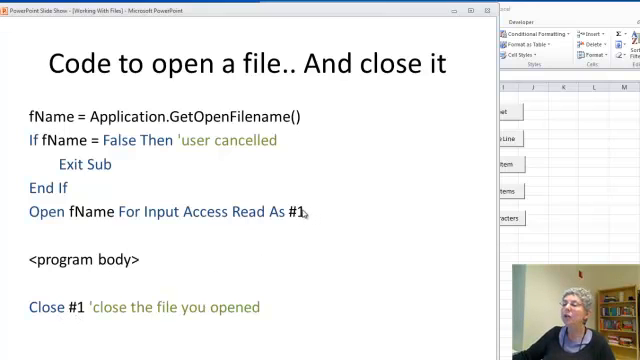
mouse_move(76, 316)
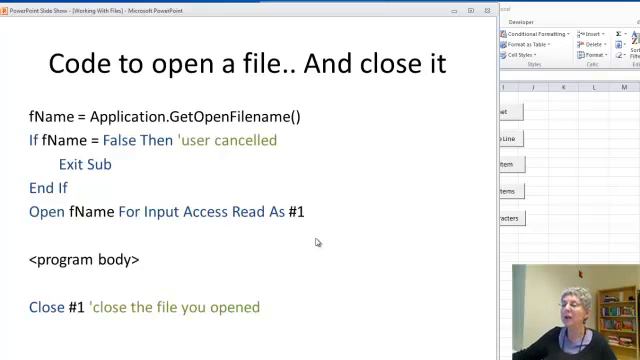
key(right)
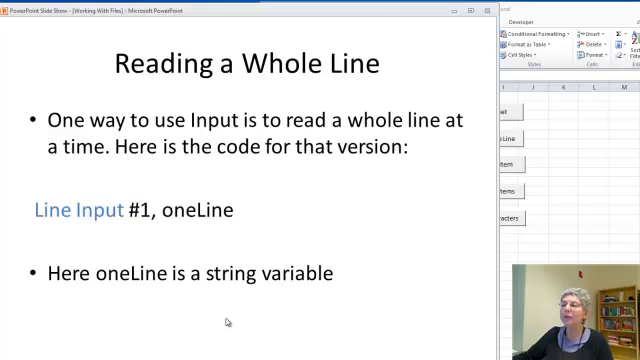
mouse_move(58, 232)
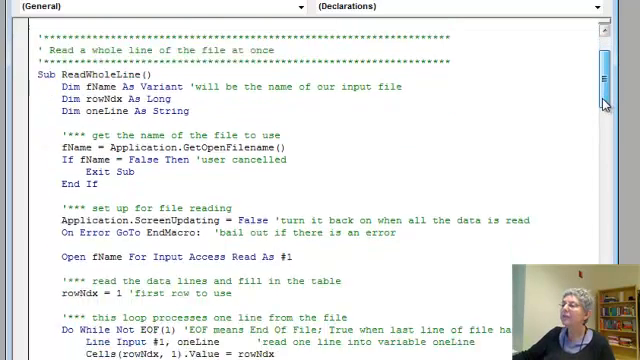
scroll(down, 3)
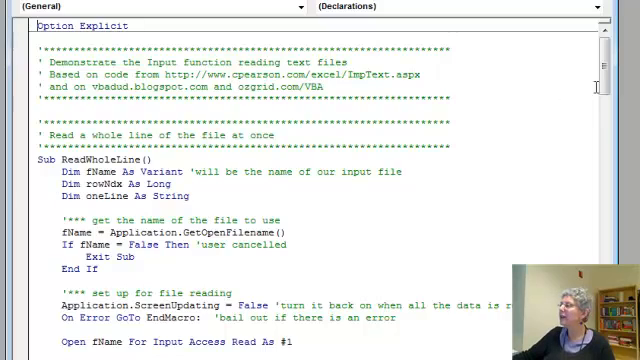
scroll(down, 3)
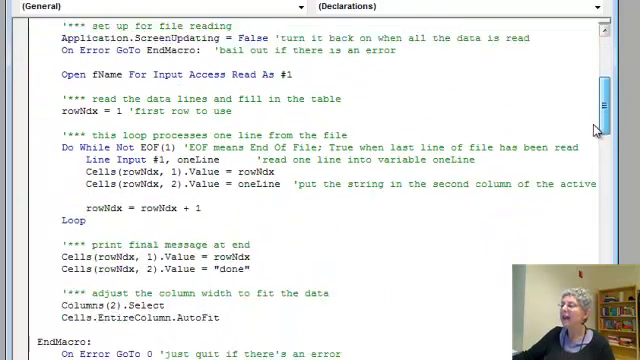
scroll(down, 3)
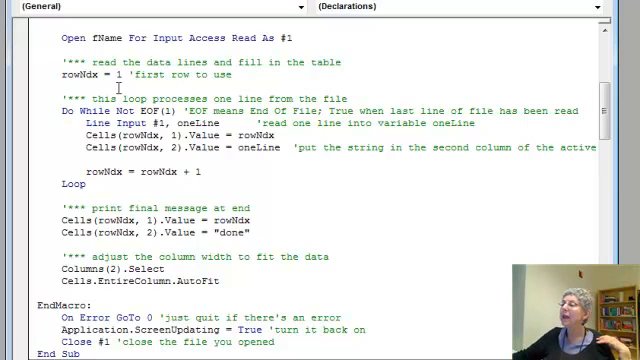
mouse_move(156, 132)
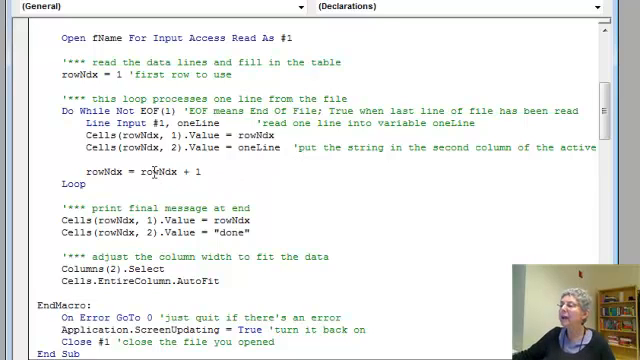
mouse_move(260, 230)
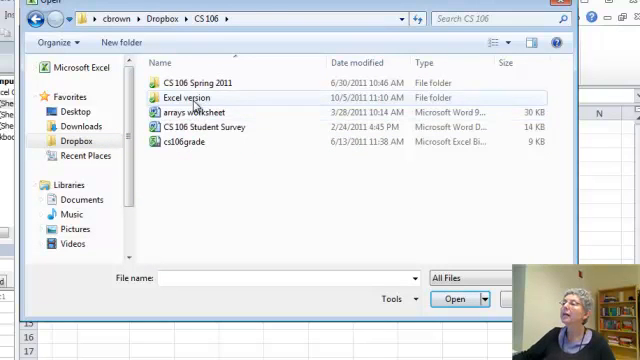
Browse into the 5 Working with Files folder and load ReadWholeLineFile into the whole-line reader
double_click(194, 96)
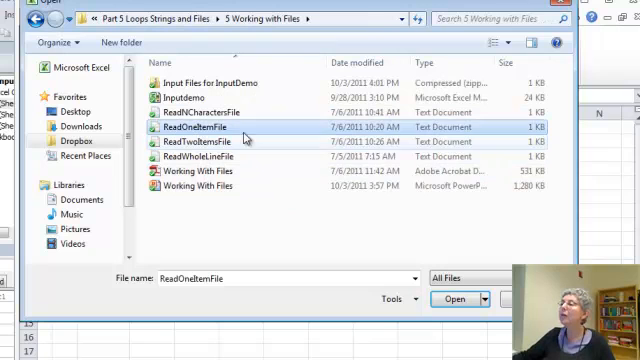
click(210, 156)
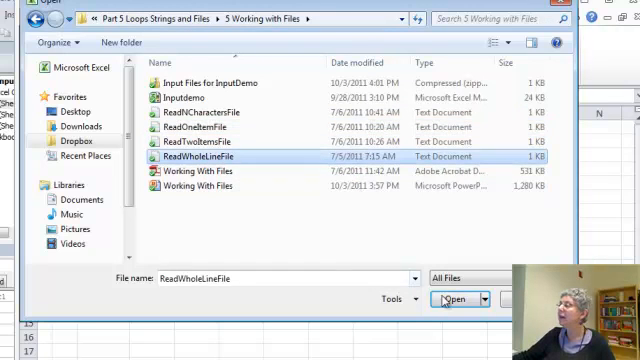
click(448, 300)
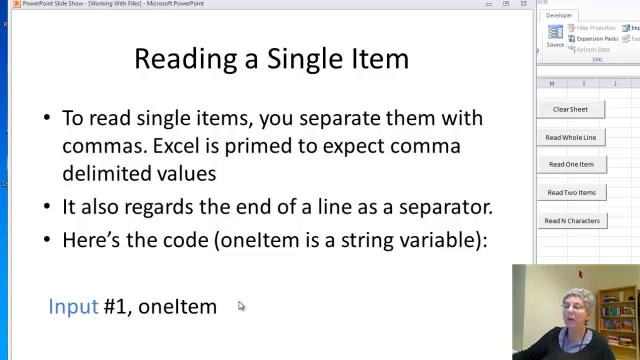
Return to the workbook and run the single-item reader on ReadOneItemFile
key(right)
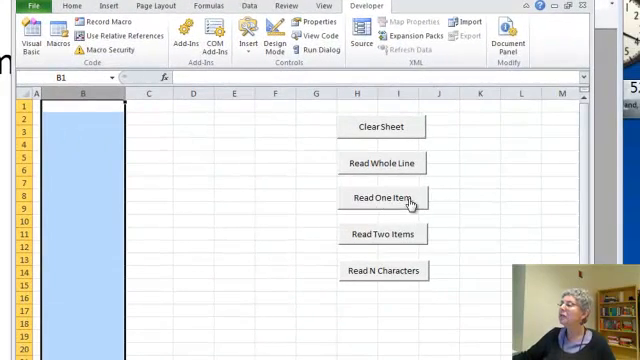
click(382, 200)
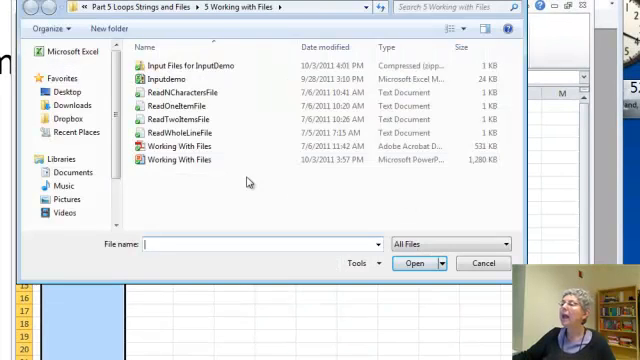
click(184, 104)
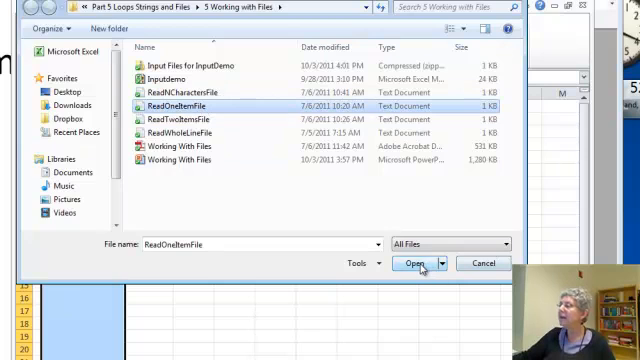
click(408, 262)
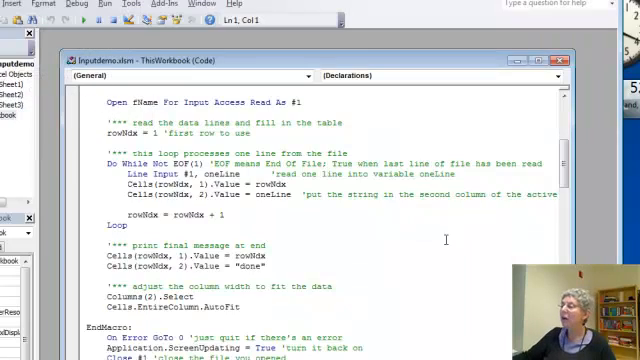
Scroll the module down to the Sub ReadItems procedure
scroll(down, 3)
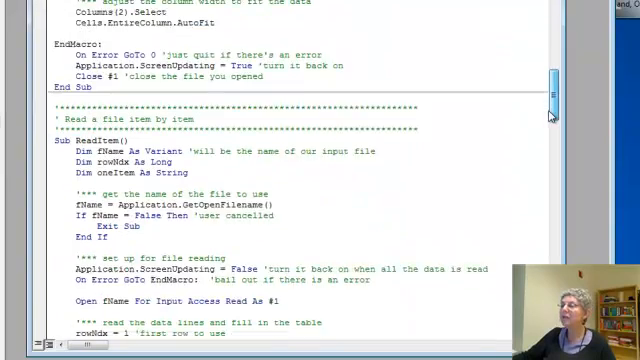
scroll(down, 3)
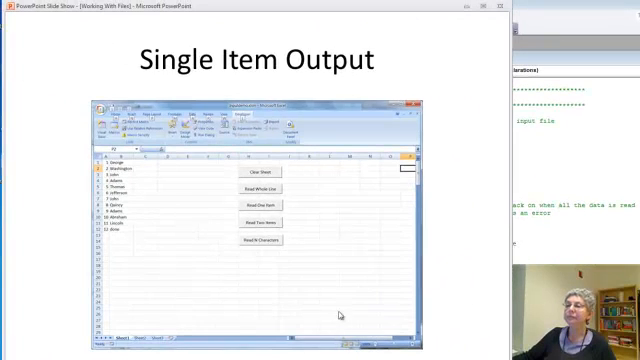
Leave the Single Item Output slide for the worksheet of names read one per row
key(right)
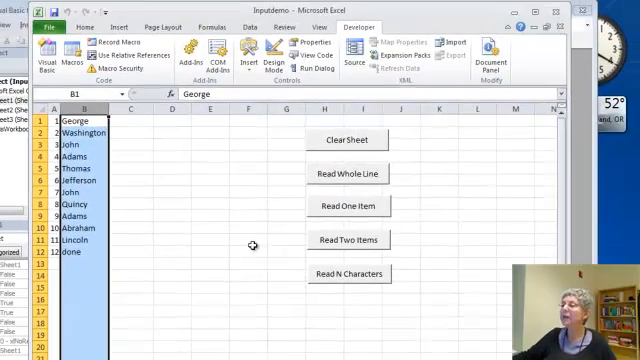
Run the Read Two Items macro on ReadTwoItemsFile to fill the sheet with item pairs
click(348, 140)
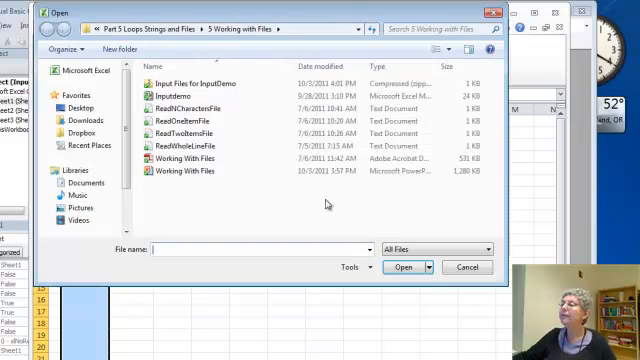
click(188, 132)
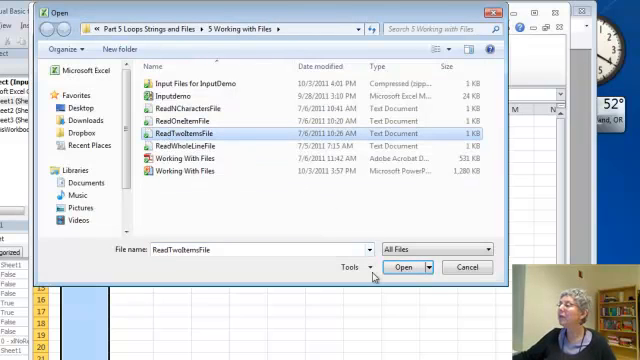
click(400, 268)
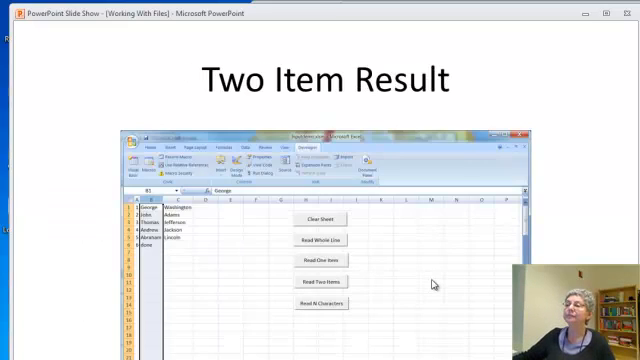
Advance past 'Odd number result' to the 'Read N Characters' slide
key(right)
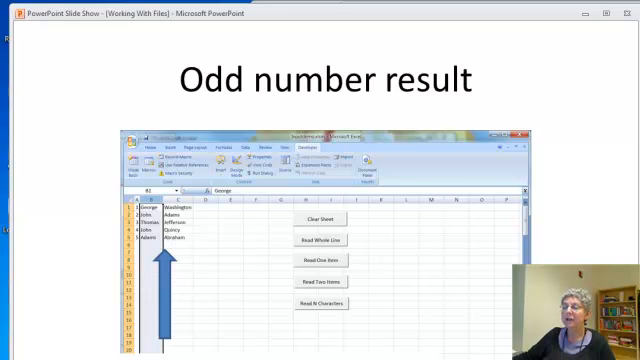
key(right)
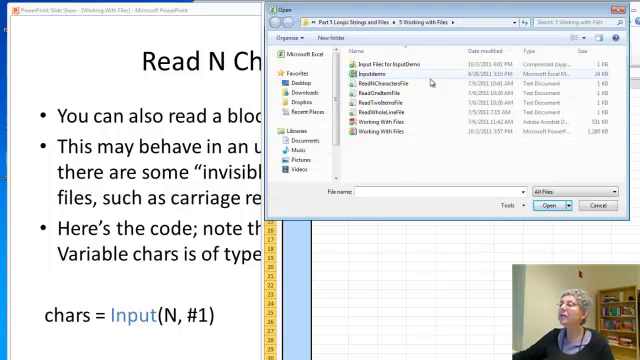
Load ReadNCharactersFile as the input for the N-character block reader
click(410, 76)
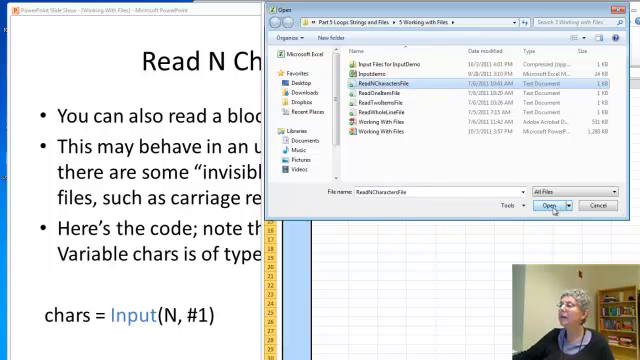
click(534, 204)
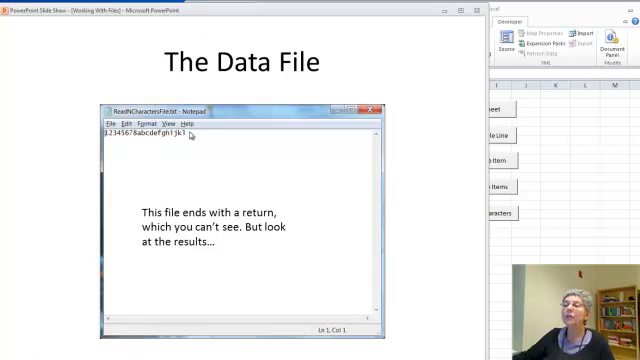
mouse_move(436, 194)
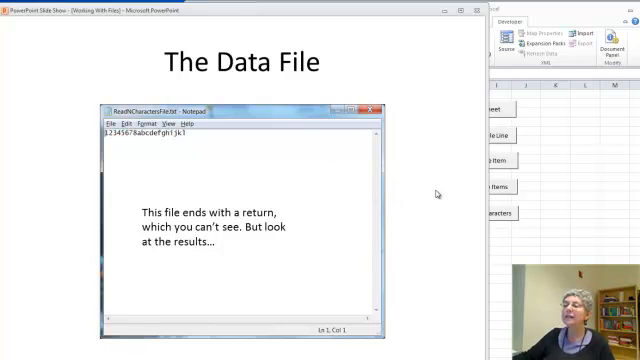
Leave 'The Data File' slide and return to the worksheet with the macro buttons
key(right)
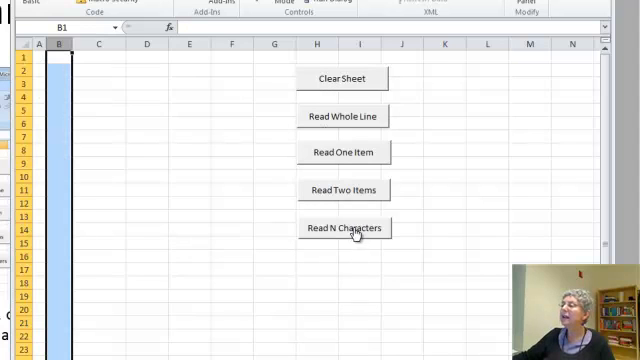
Run Read N Characters on the data file with the default block size, then relaunch it
click(344, 228)
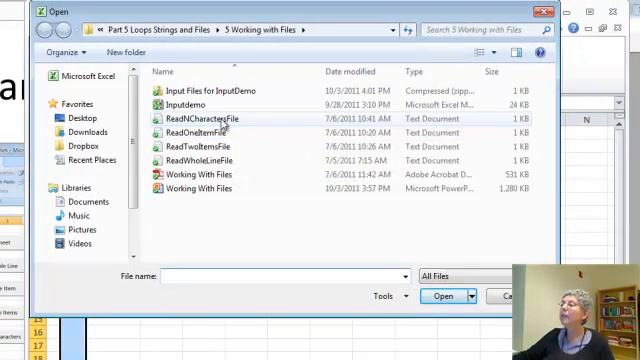
click(220, 118)
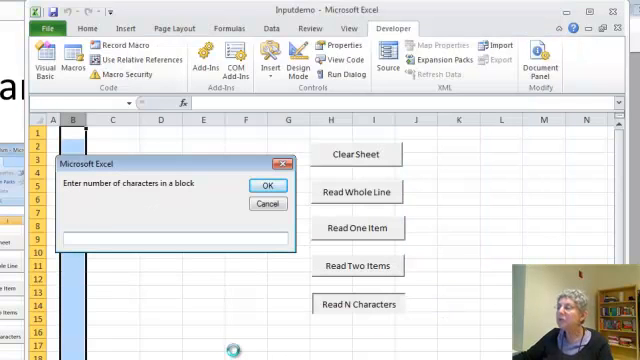
click(266, 184)
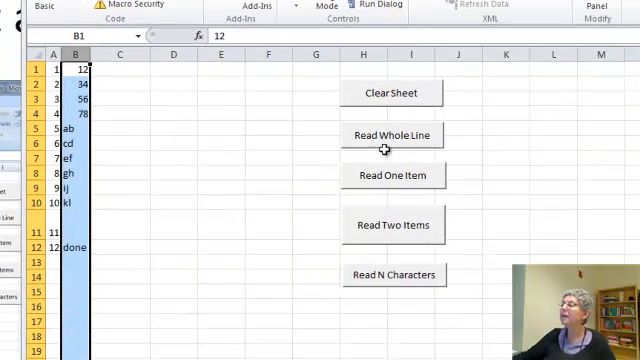
click(392, 92)
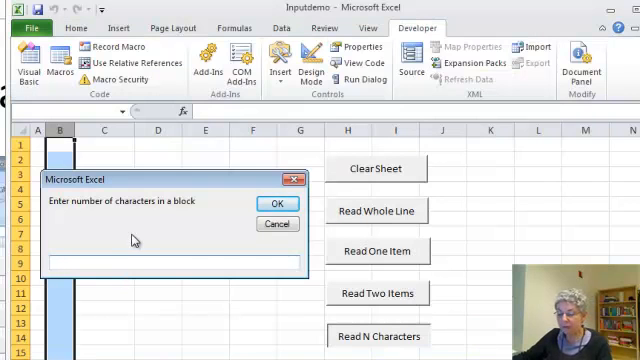
Enter a block size of 4 so column B shows 1234, abcd, efgh, ijkl
text(4)
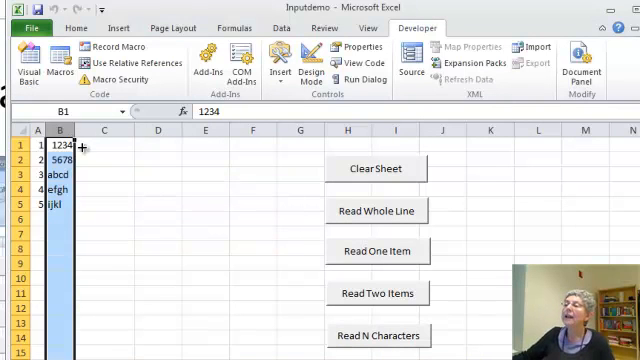
mouse_move(86, 212)
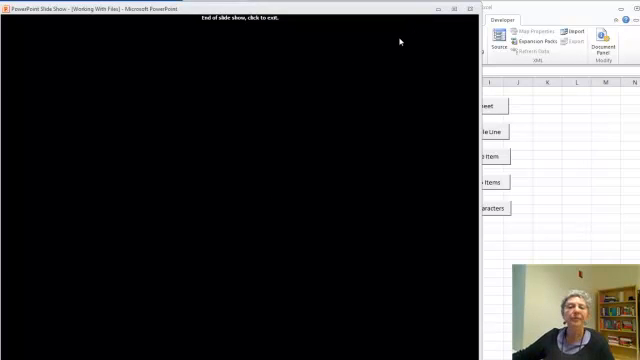
mouse_move(398, 44)
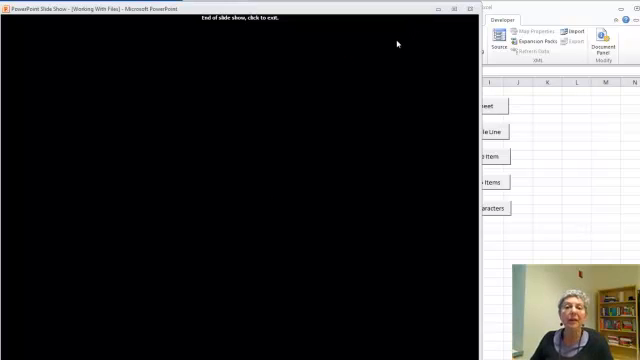